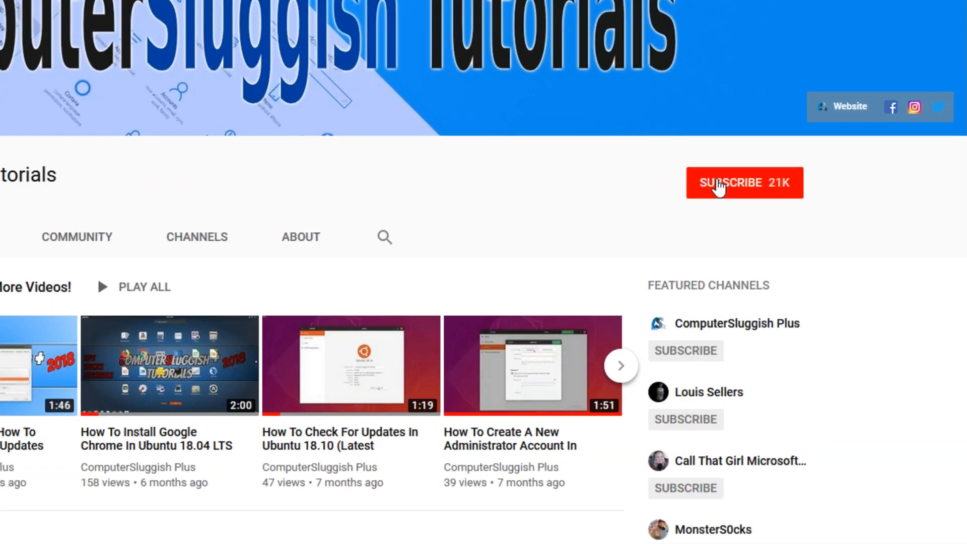
Subscribe to the ComputerSluggish Tutorials channel on YouTube.
left_click(745, 183)
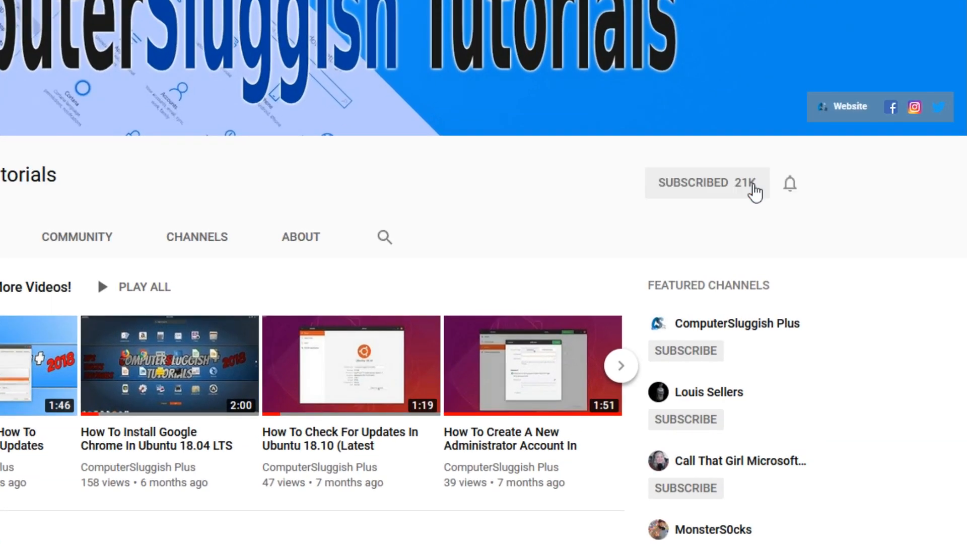
mouse_move(791, 185)
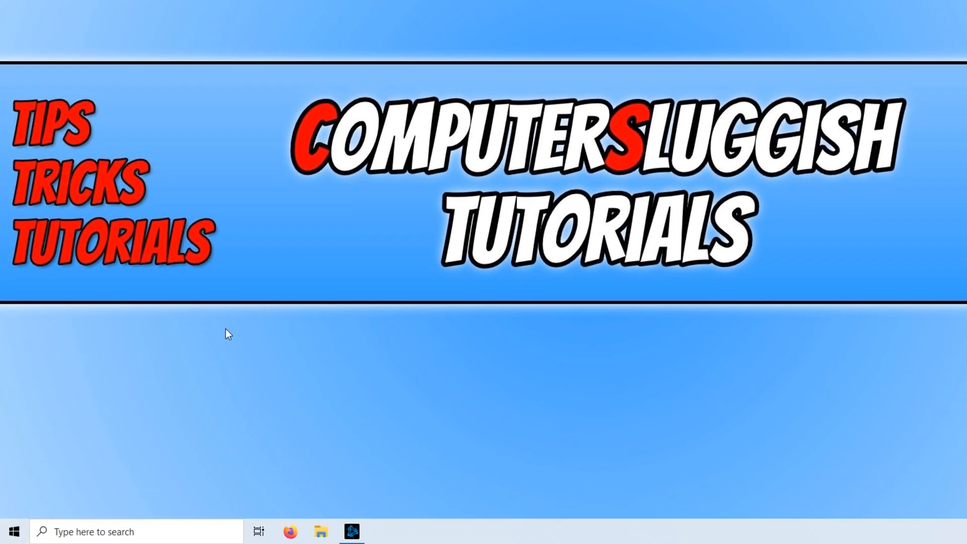
Search 'disk Clean-up' in the taskbar and launch the Disk Clean-up app.
type("discord")
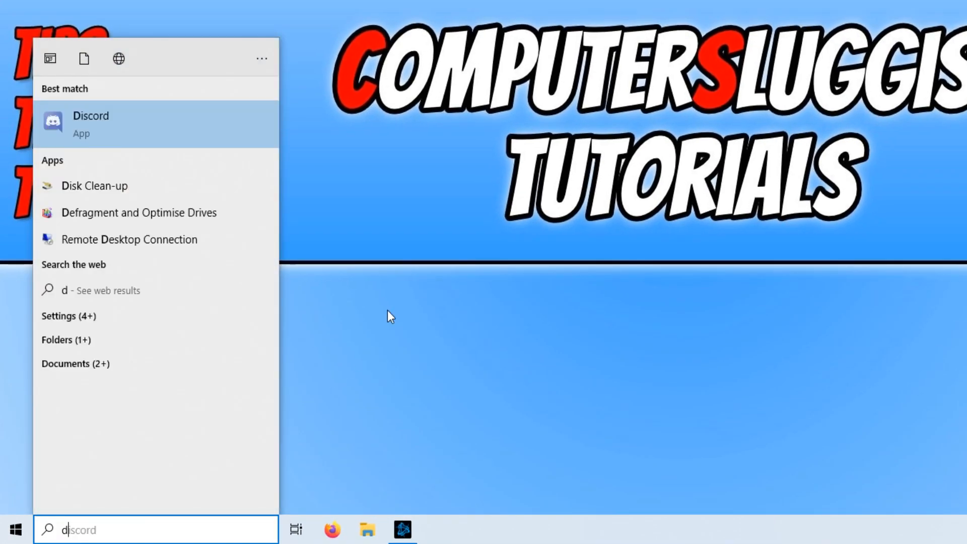
type("disk Clean-up")
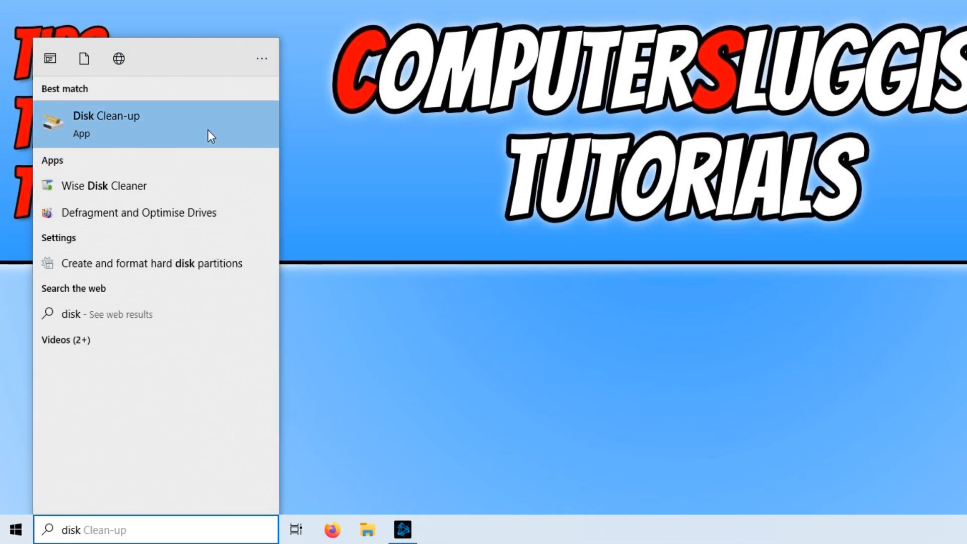
left_click(106, 124)
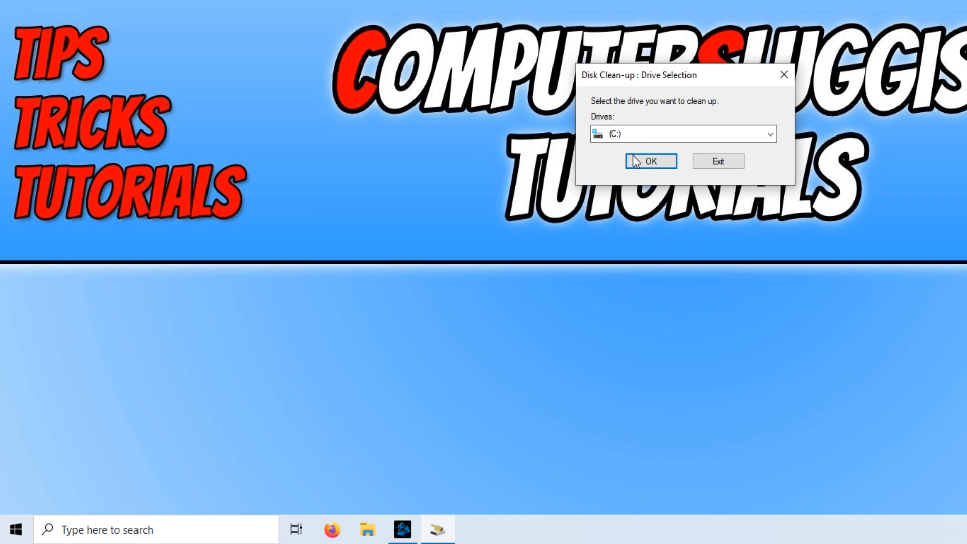
Scan drive C: and untick Recycle Bin from the files to delete, totalling 207 MB.
left_click(650, 161)
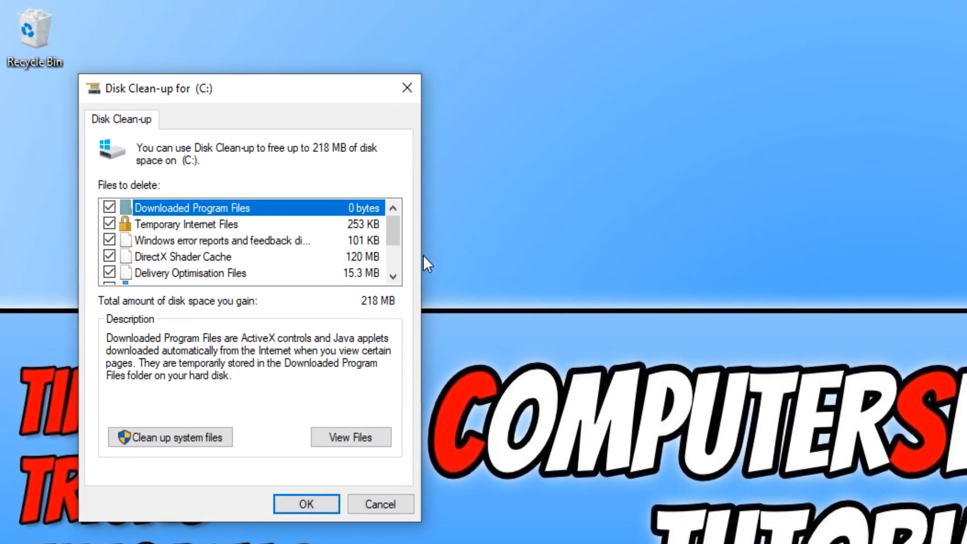
mouse_move(330, 227)
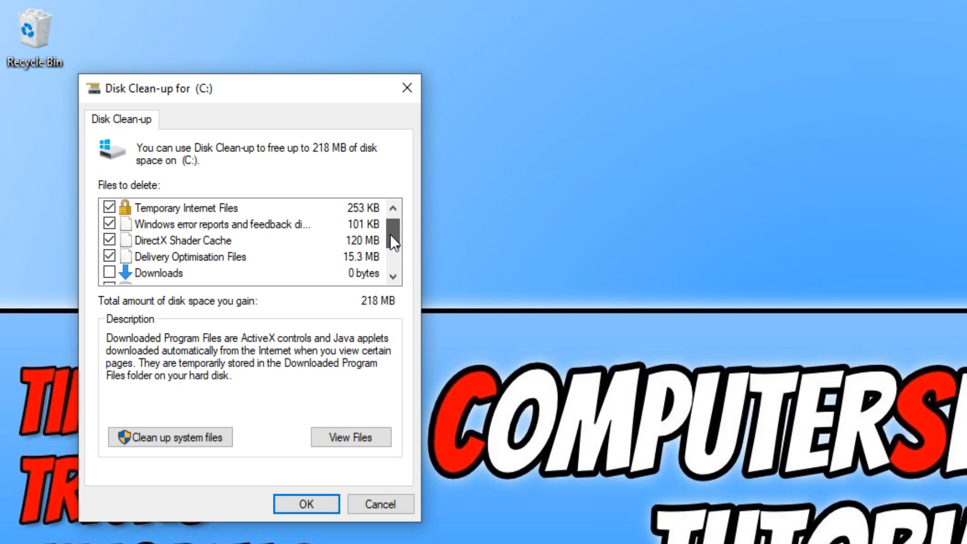
scroll("down", 3)
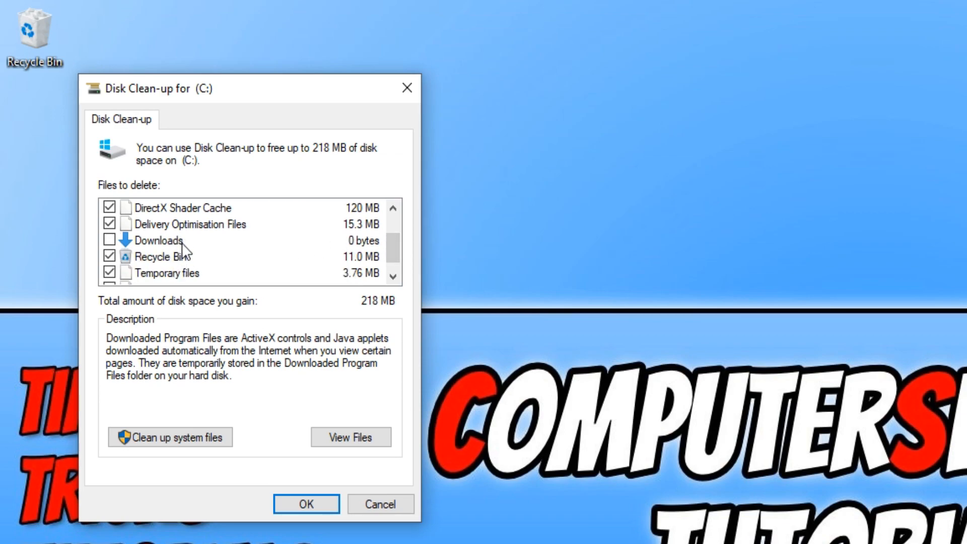
mouse_move(185, 240)
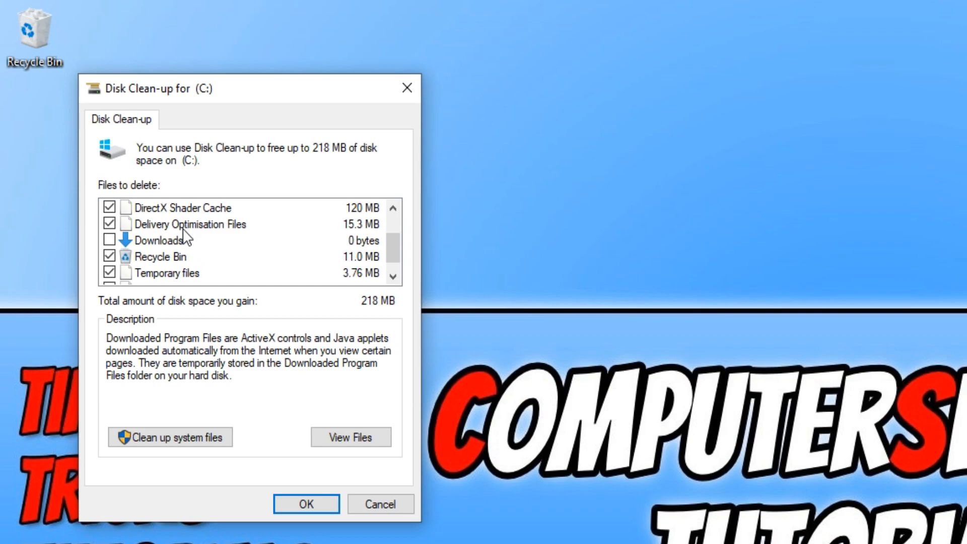
scroll("down", 3)
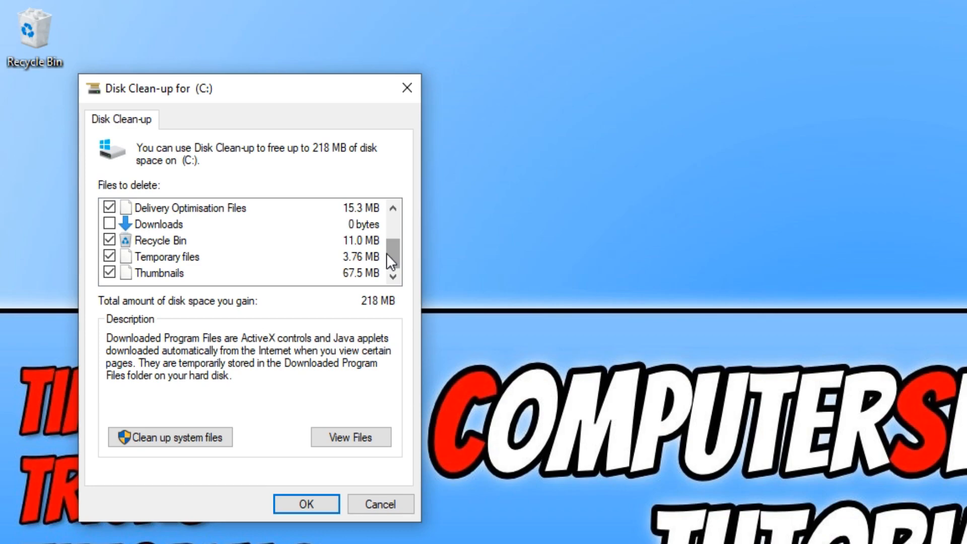
left_click(111, 241)
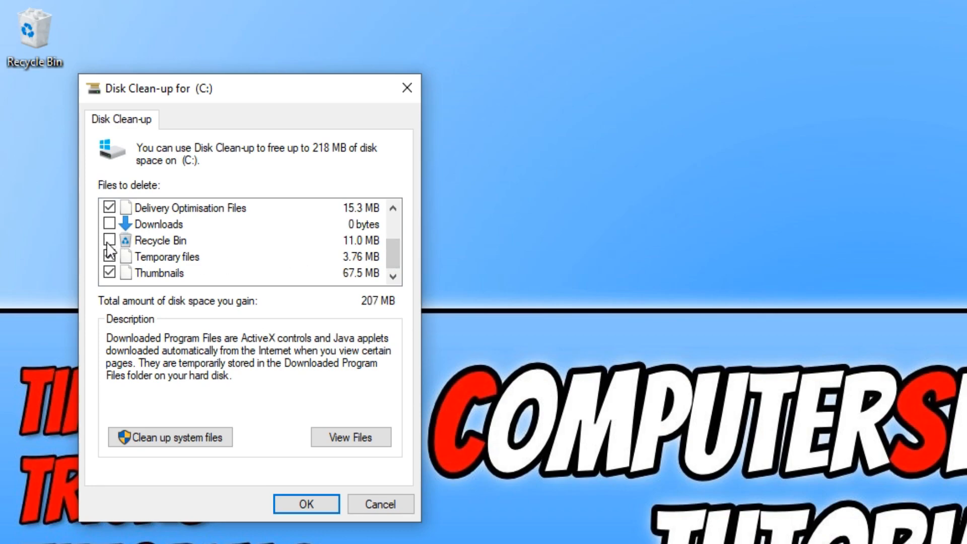
left_click(110, 256)
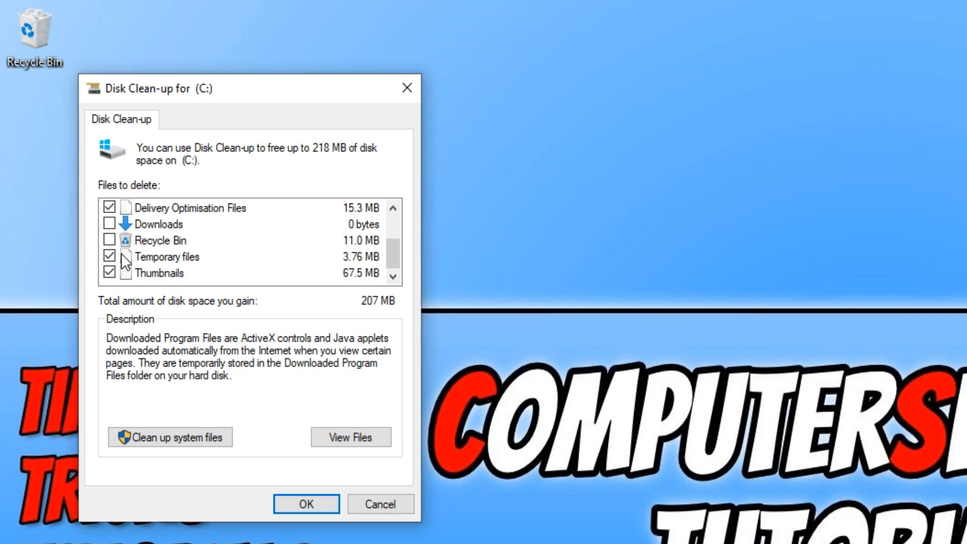
mouse_move(327, 247)
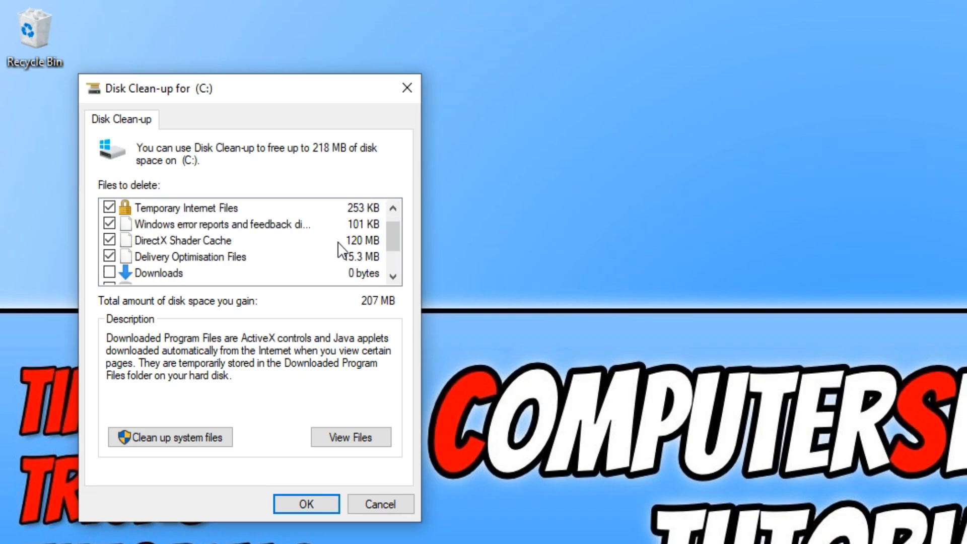
scroll("down", 3)
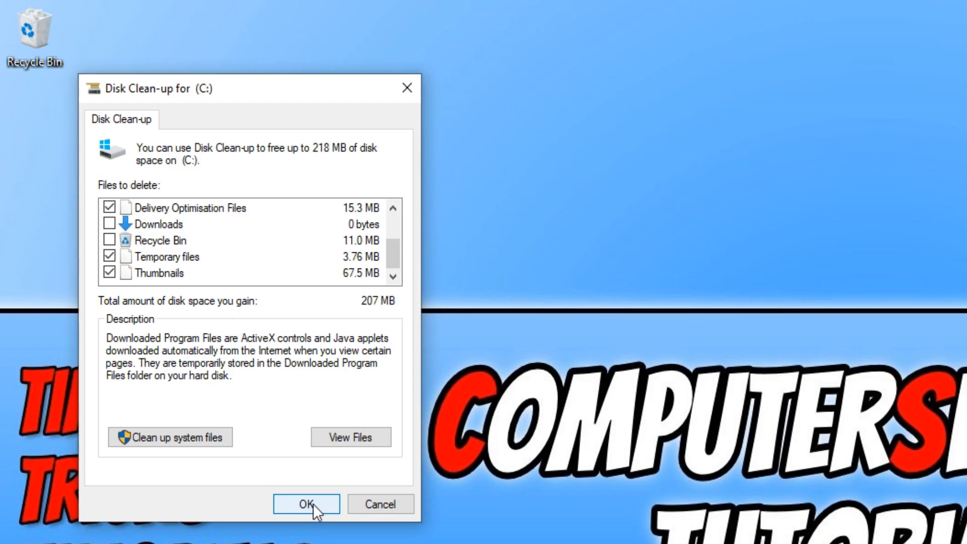
Confirm permanent deletion of the selected drive C: files.
left_click(306, 504)
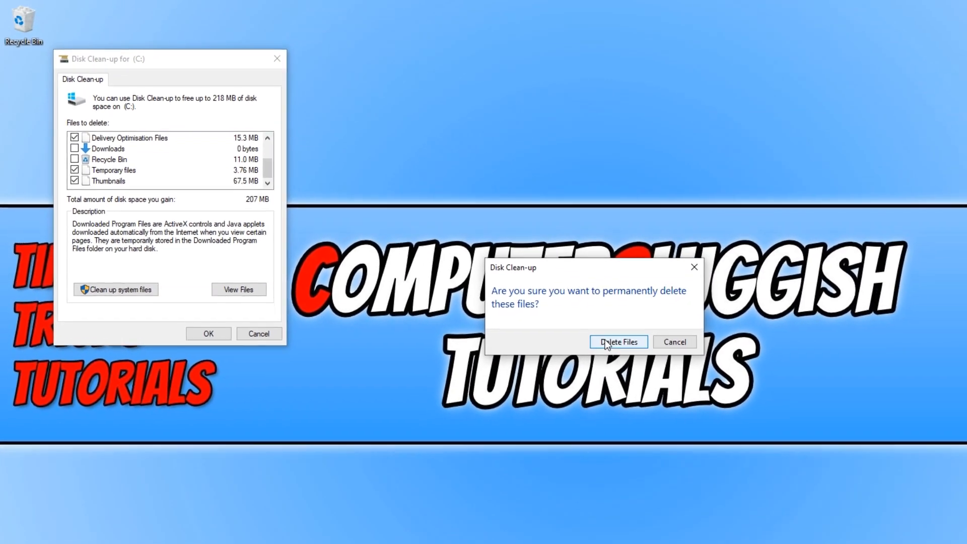
left_click(617, 342)
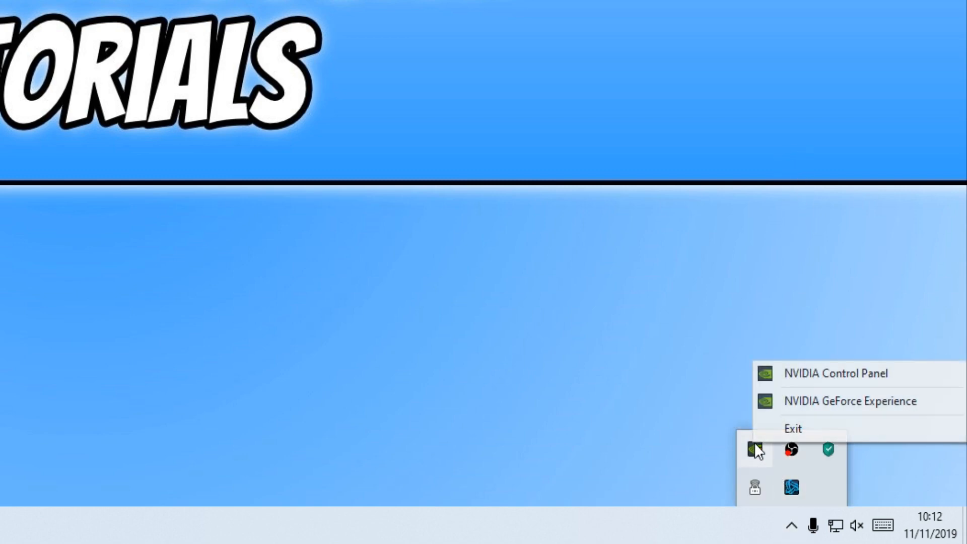
mouse_move(852, 401)
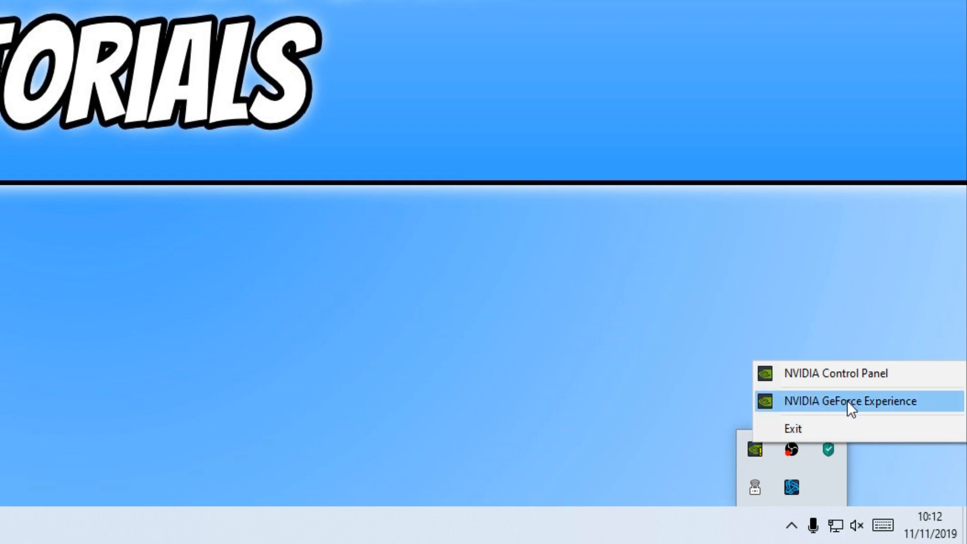
mouse_move(829, 415)
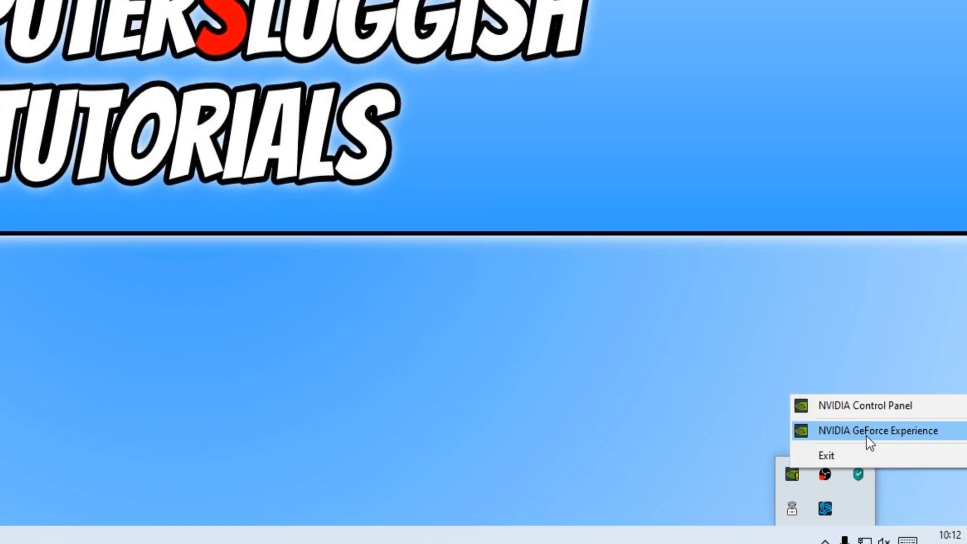
Launch NVIDIA GeForce Experience from the hidden tray icons.
left_click(877, 430)
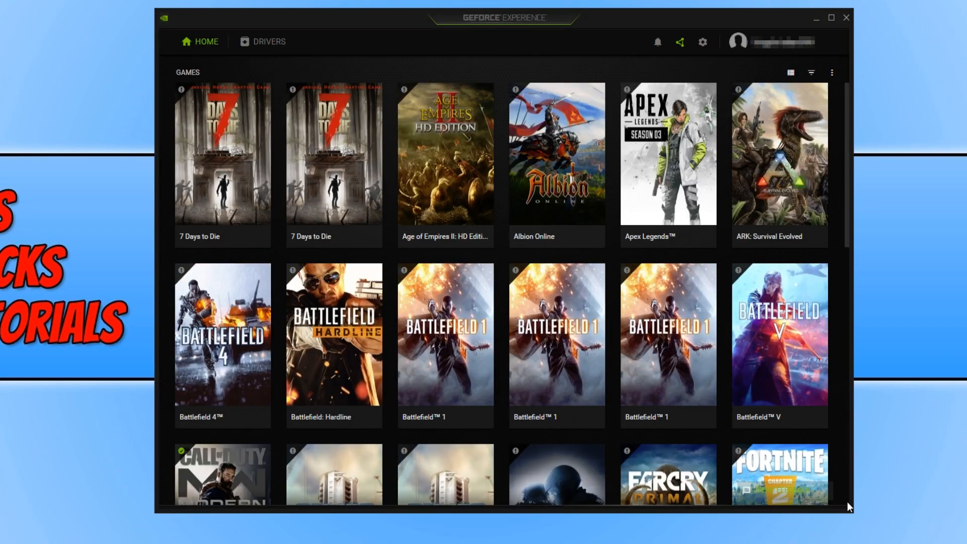
mouse_move(720, 466)
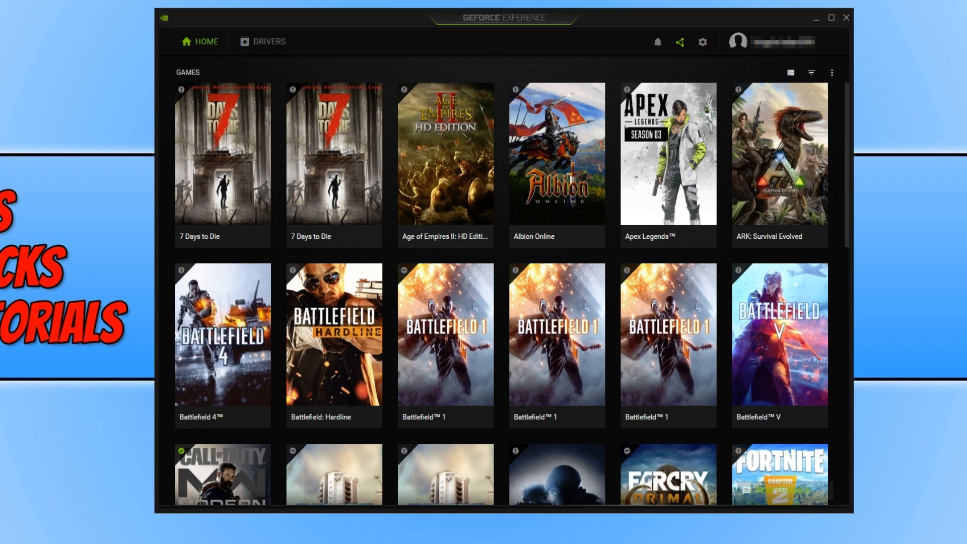
mouse_move(135, 439)
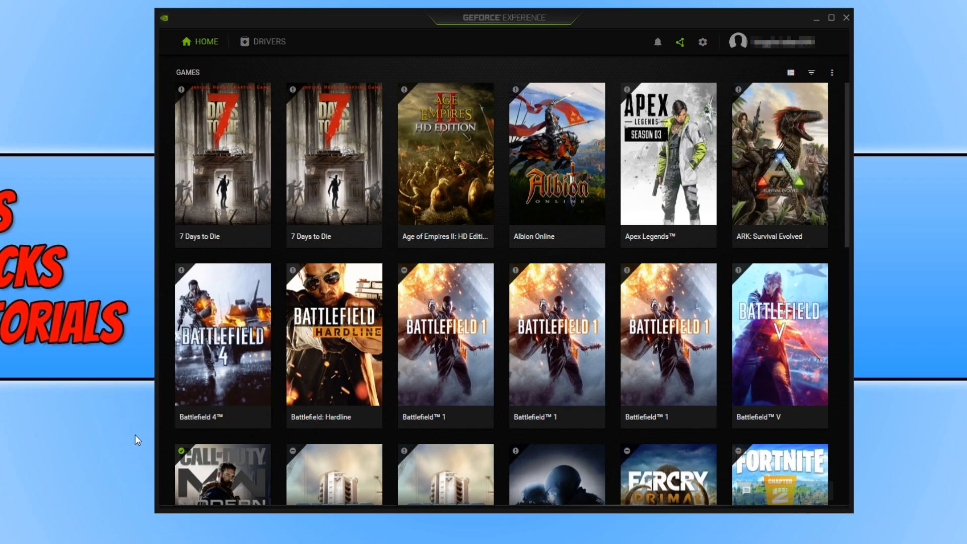
mouse_move(106, 385)
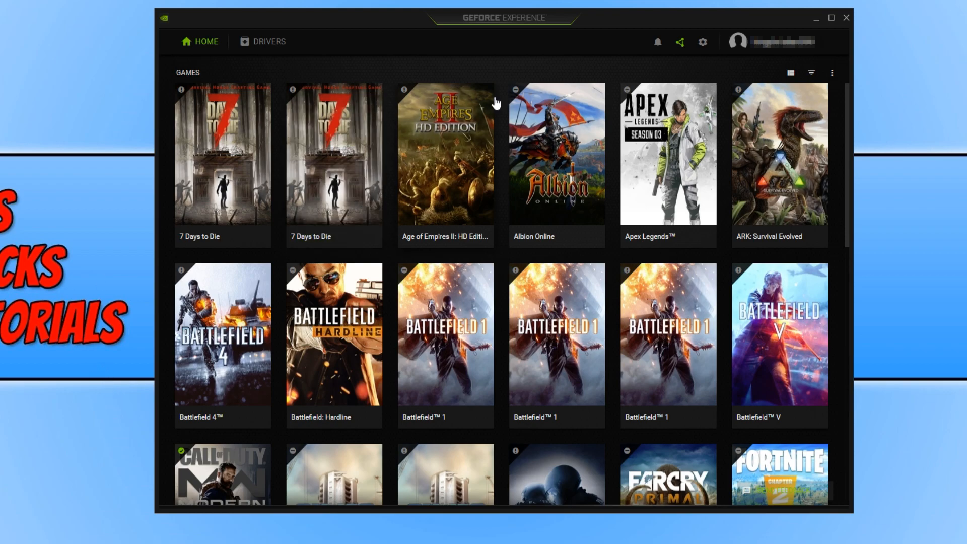
mouse_move(681, 42)
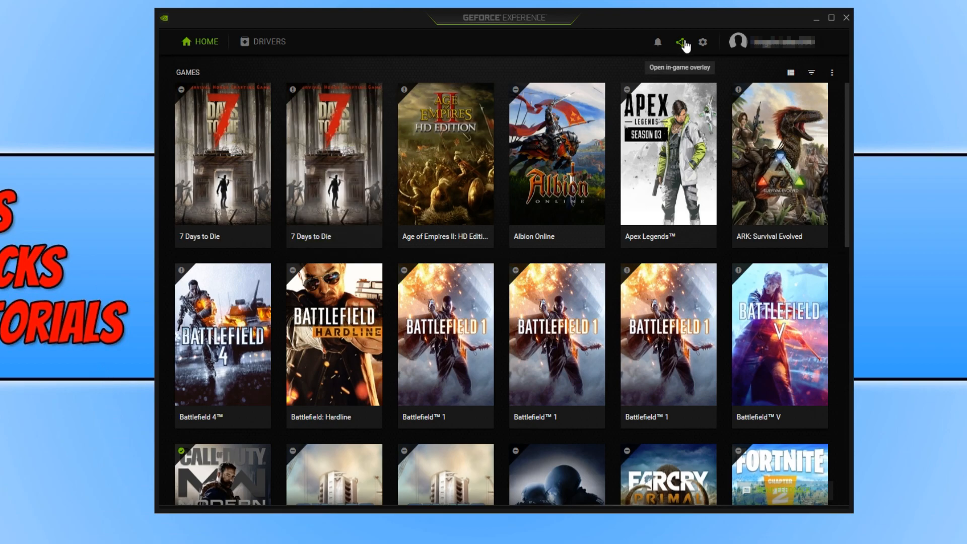
In the overlay settings, switch off Highlights Capture and return to the settings list.
left_click(684, 42)
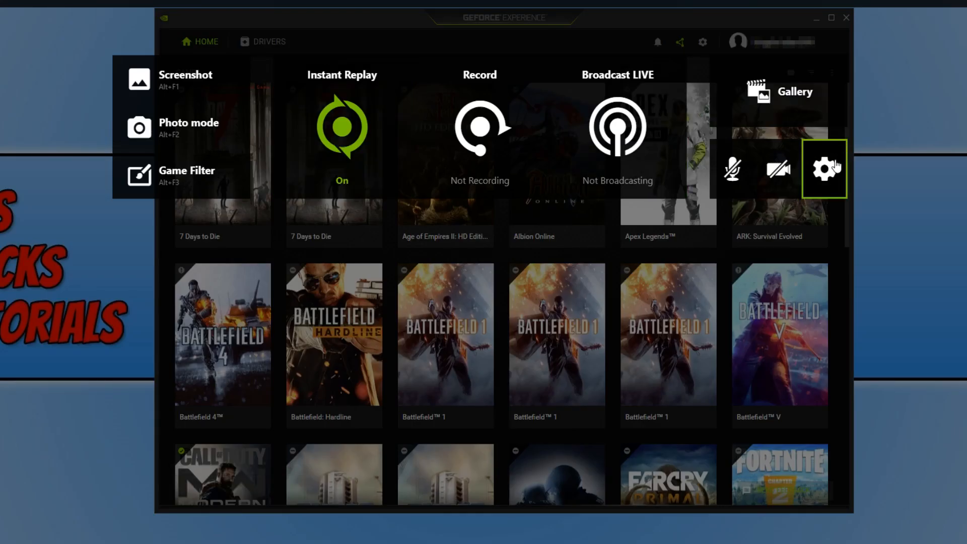
left_click(825, 169)
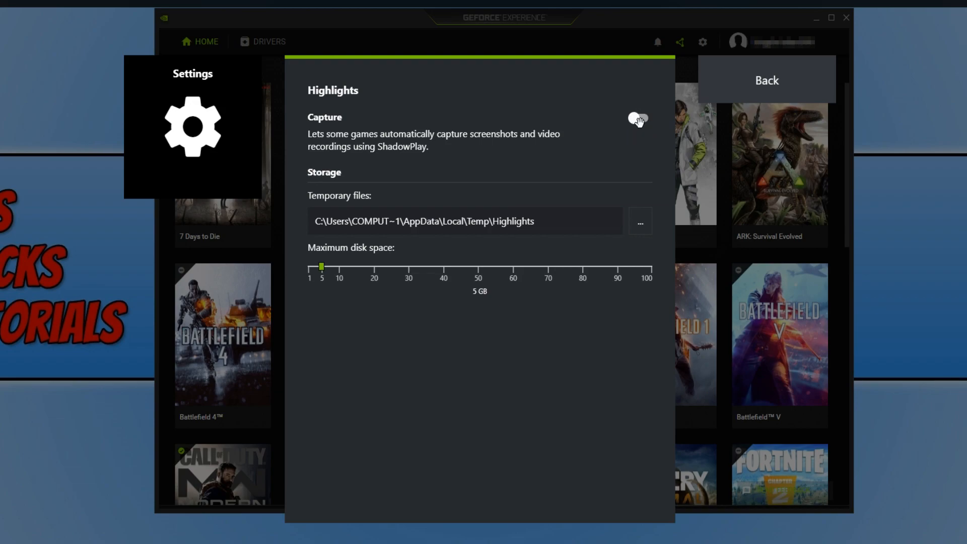
left_click(766, 80)
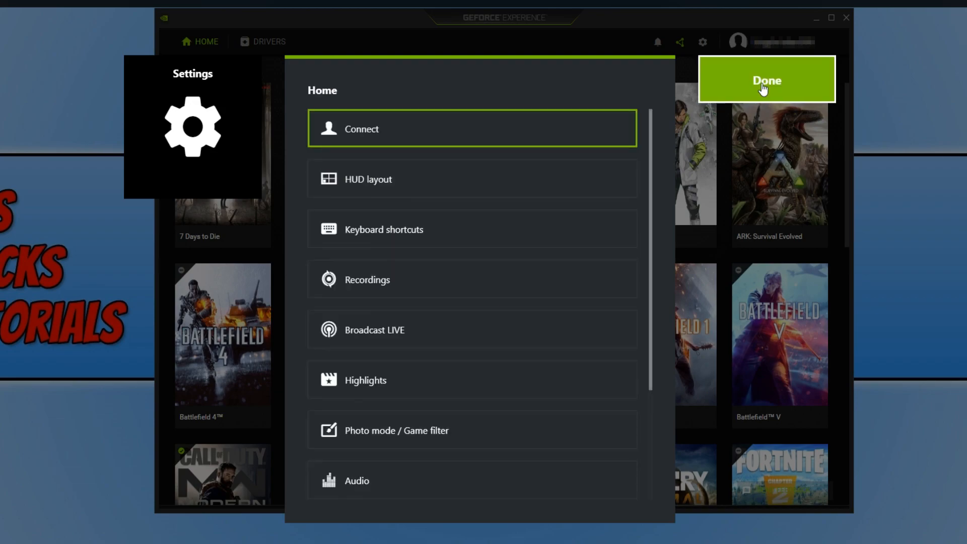
left_click(767, 80)
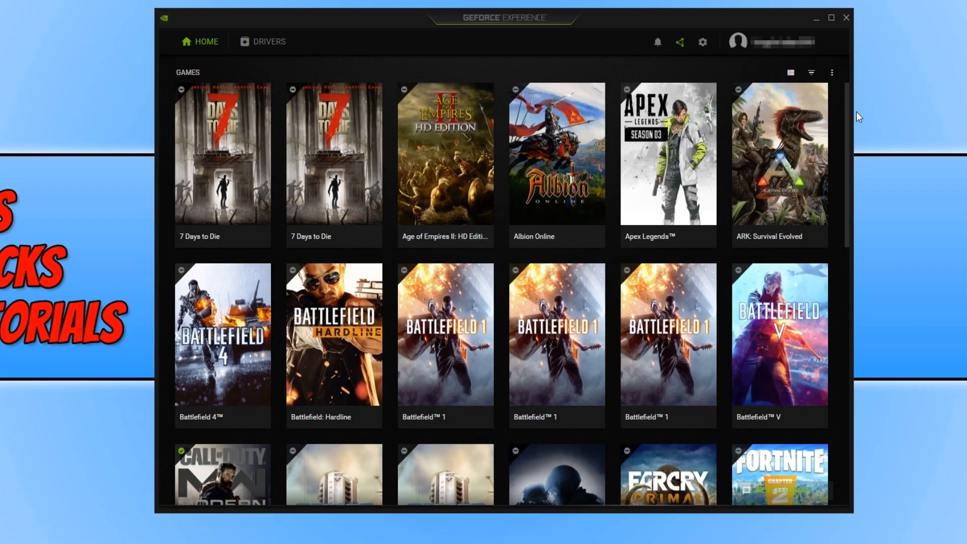
mouse_move(909, 215)
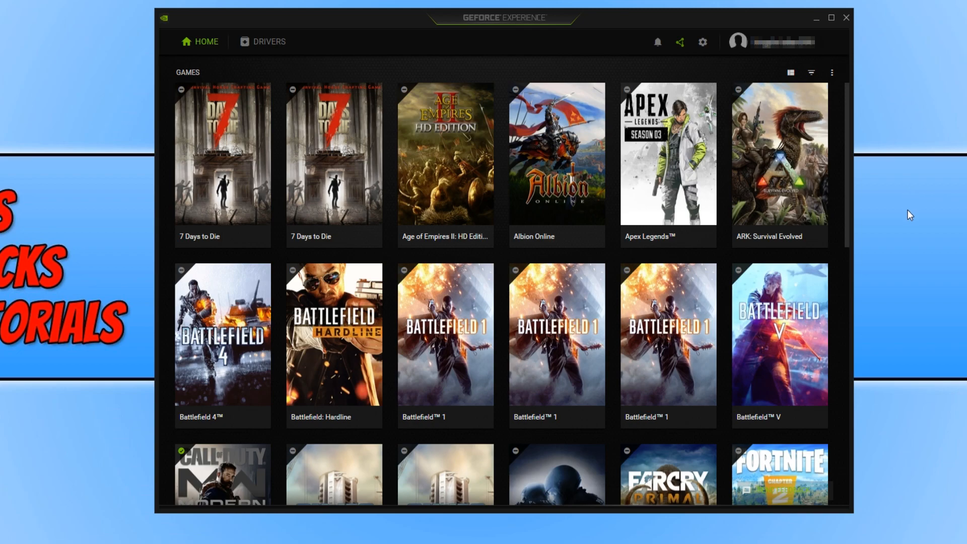
mouse_move(923, 169)
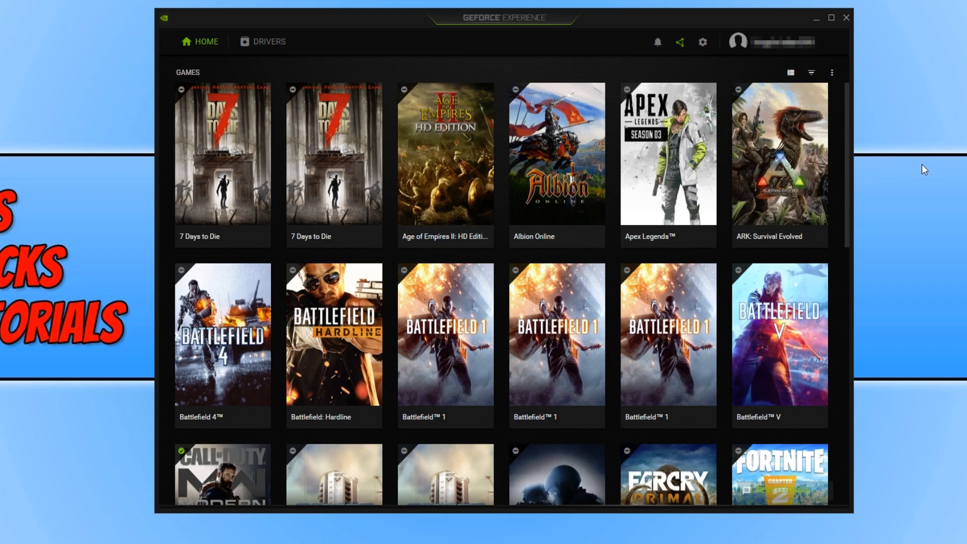
mouse_move(936, 170)
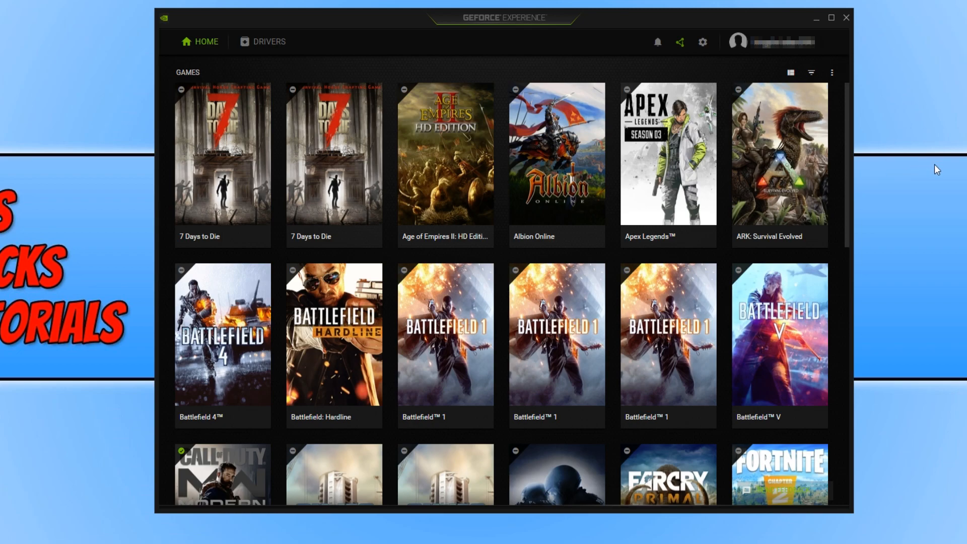
mouse_move(887, 146)
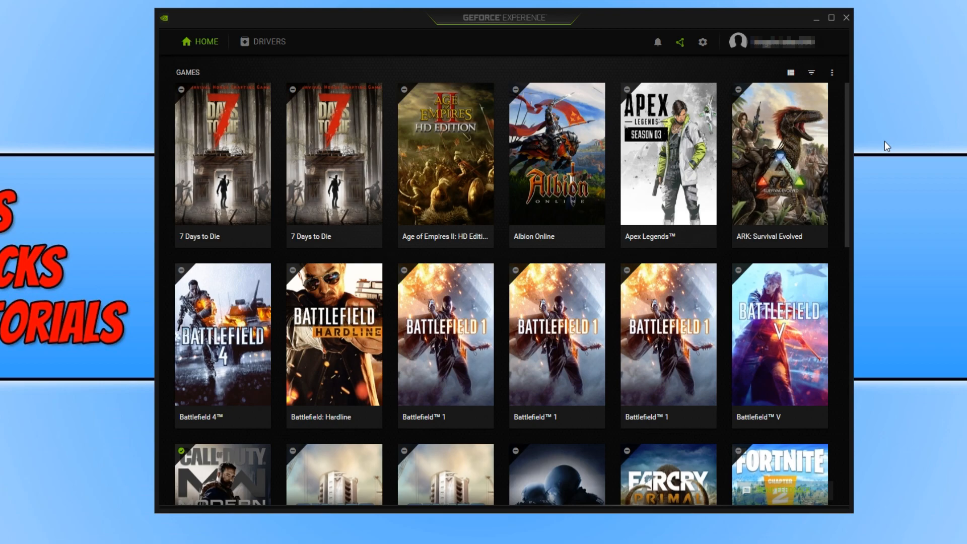
mouse_move(965, 185)
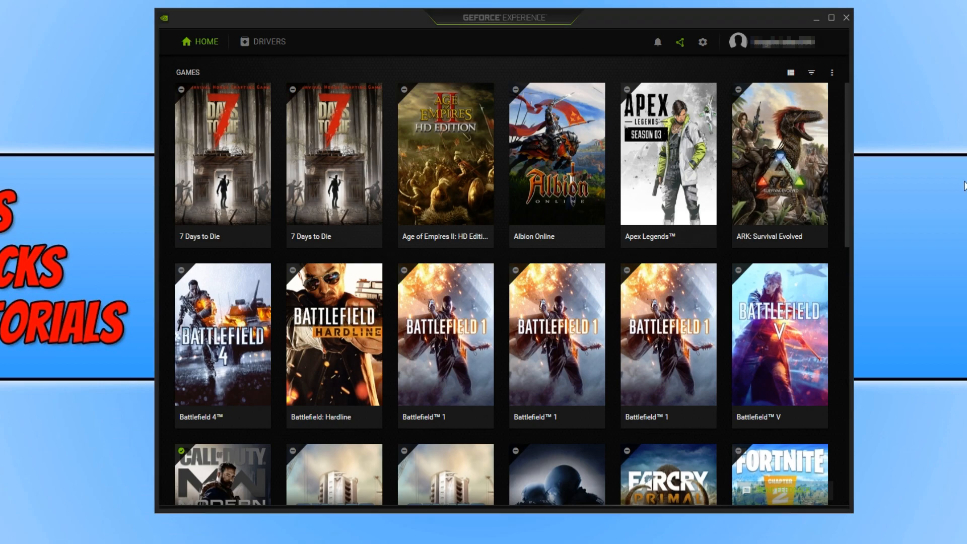
mouse_move(744, 181)
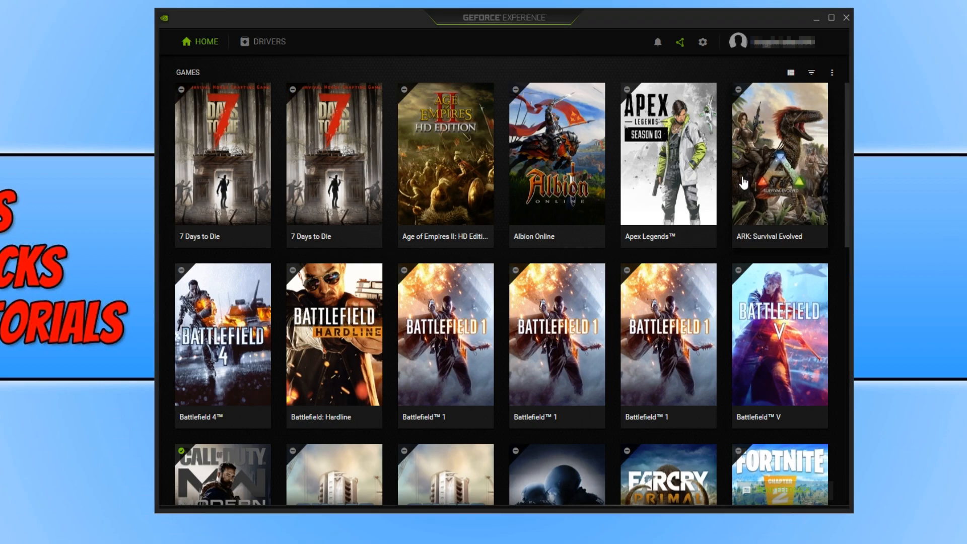
Toggle the In-Game Overlay off on GeForce Experience's General settings page.
left_click(702, 42)
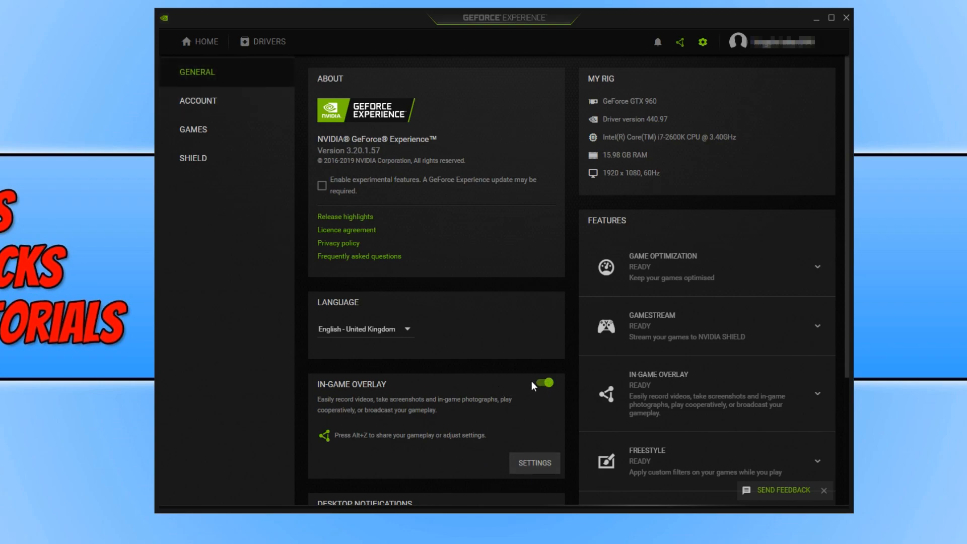
left_click(542, 383)
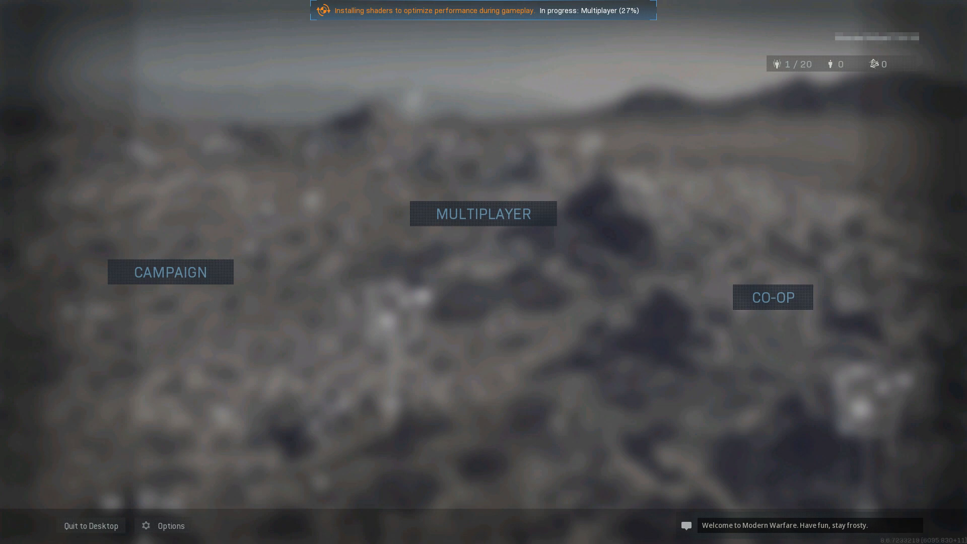
mouse_move(264, 533)
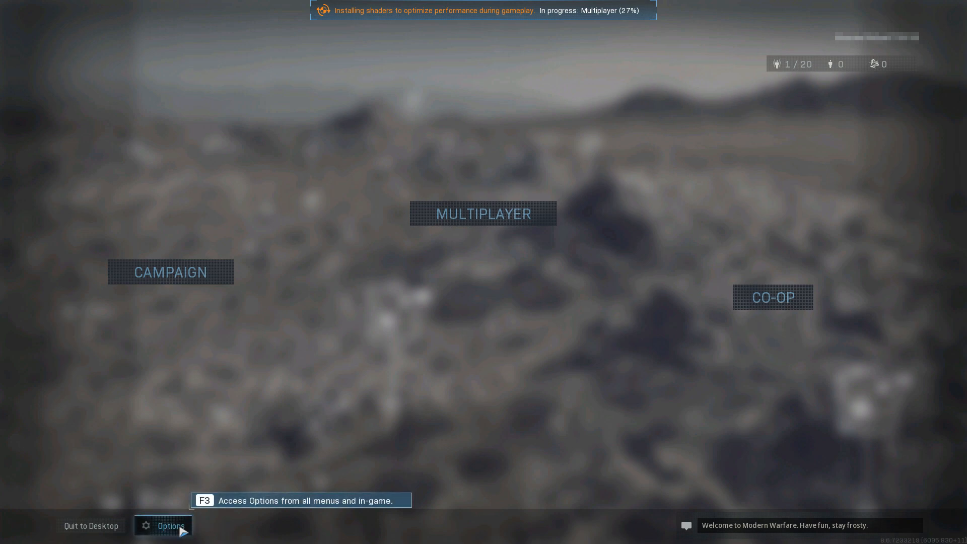
Open Options from the Modern Warfare main menu to reach the Graphics tab.
left_click(163, 525)
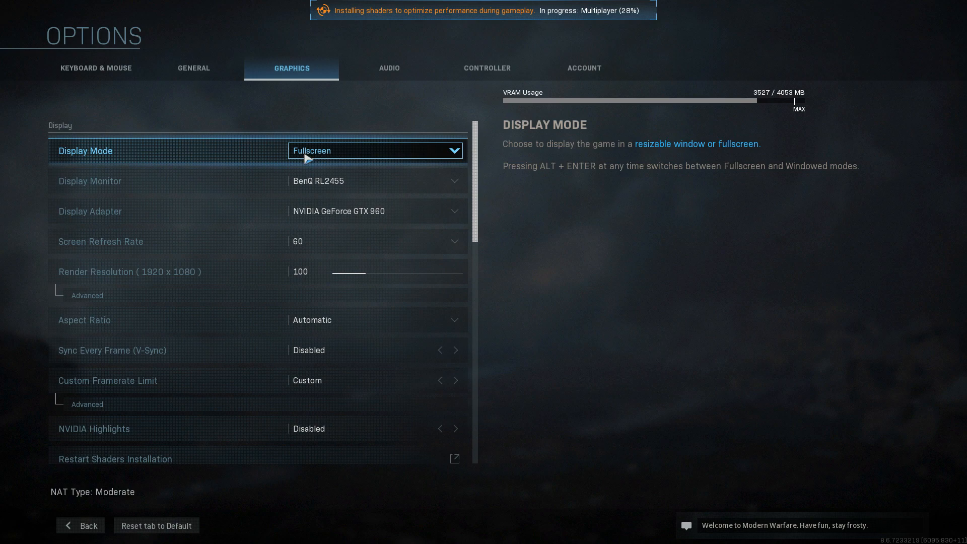
left_click(374, 151)
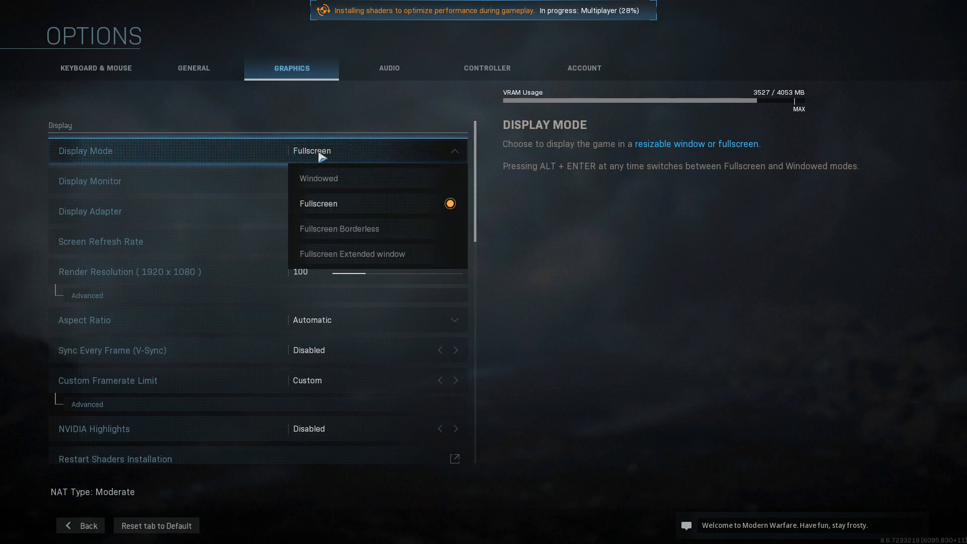
mouse_move(364, 229)
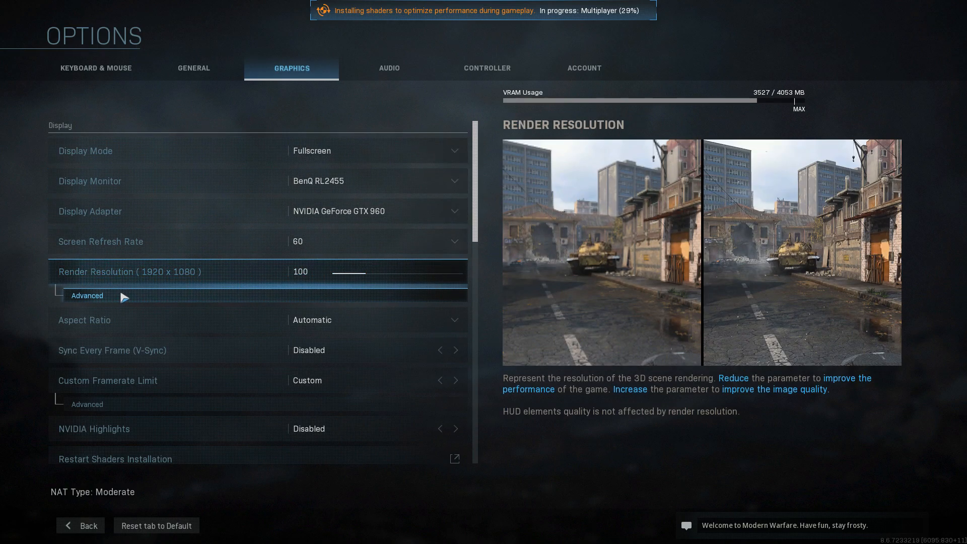
Expand Advanced under Render Resolution, keeping Display Resolution at 1920x1080.
left_click(86, 296)
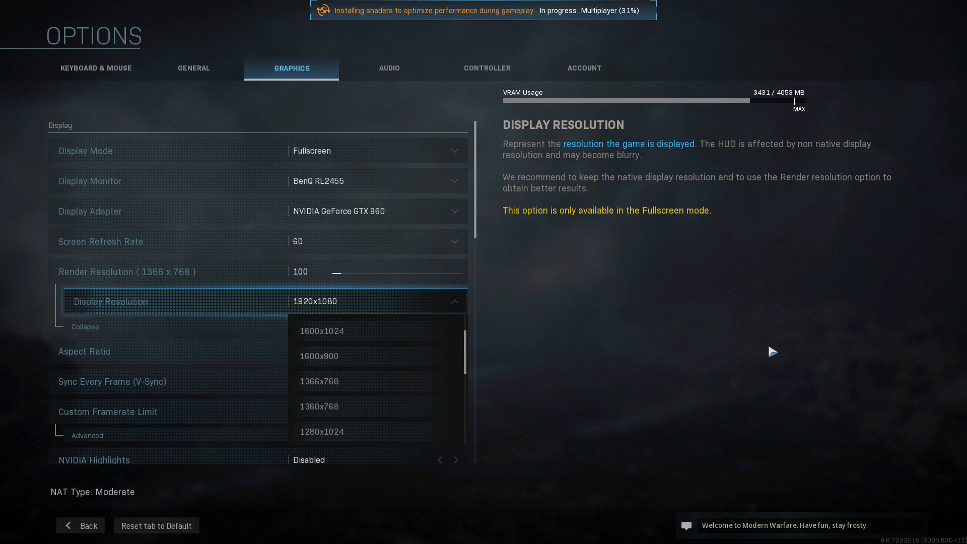
mouse_move(533, 373)
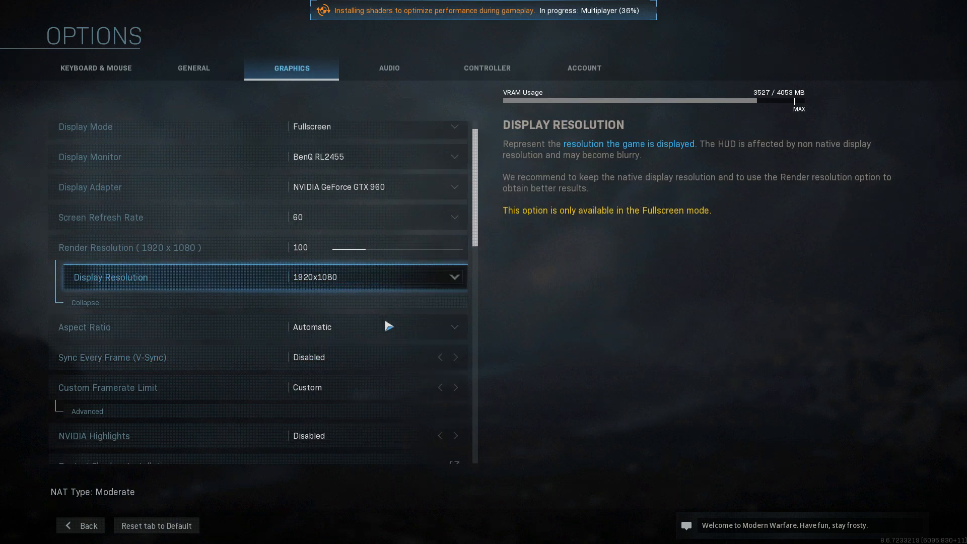
scroll("down", 3)
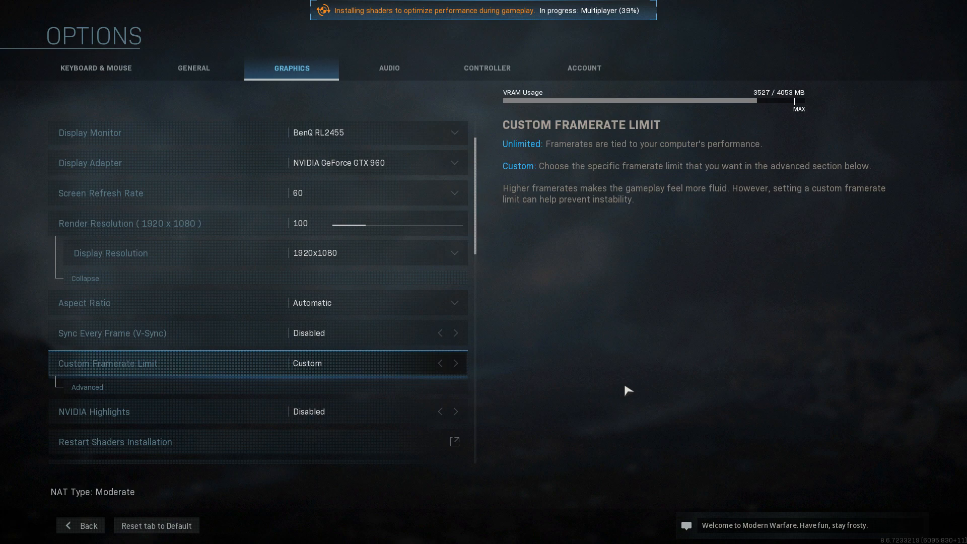
mouse_move(393, 352)
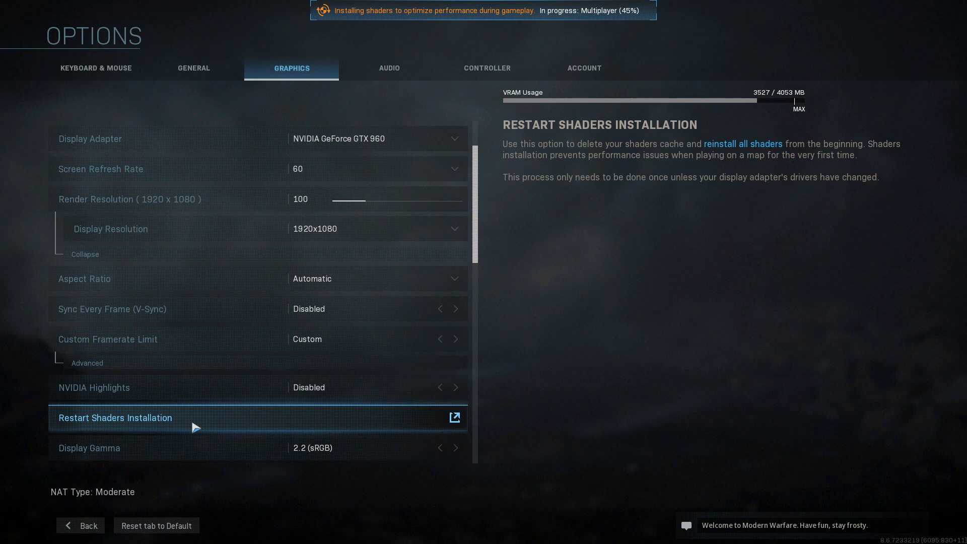
left_click(115, 417)
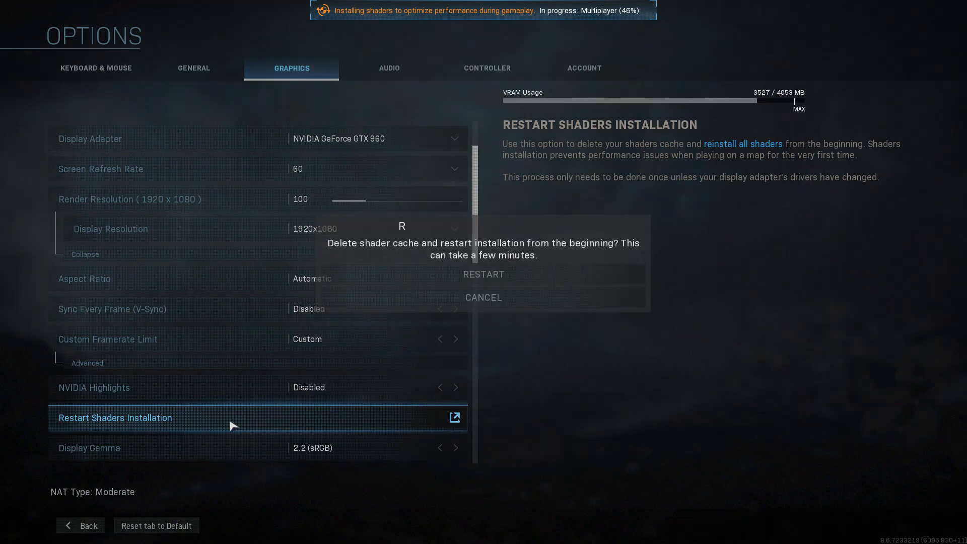
left_click(483, 297)
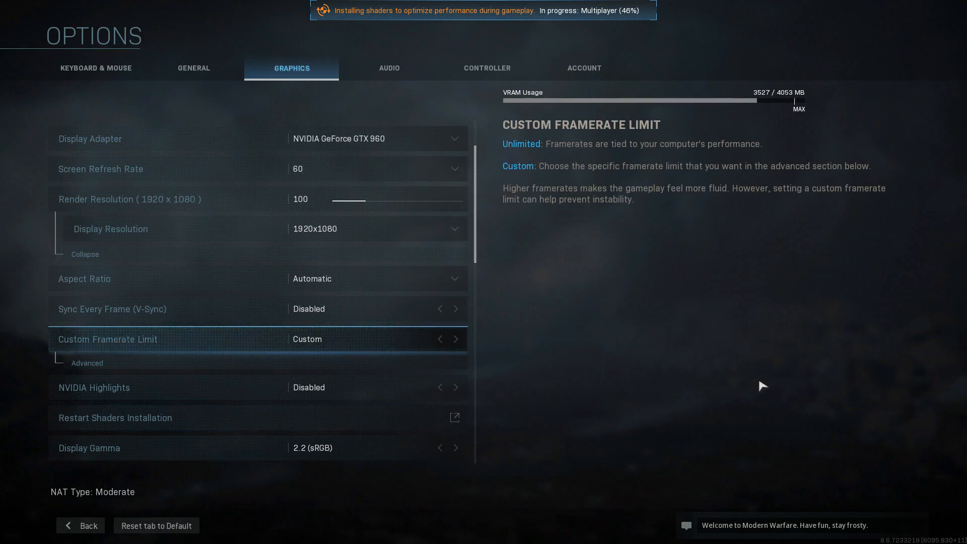
mouse_move(648, 225)
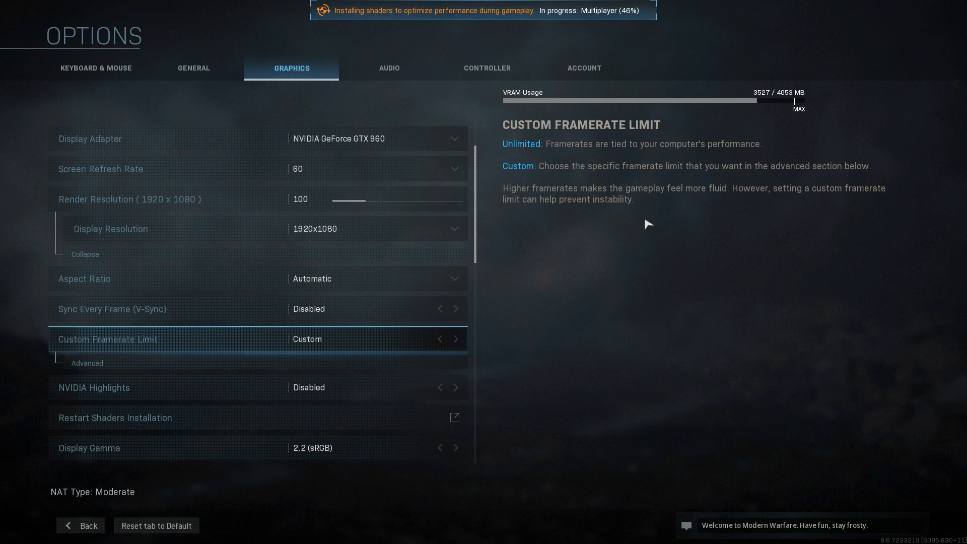
mouse_move(748, 158)
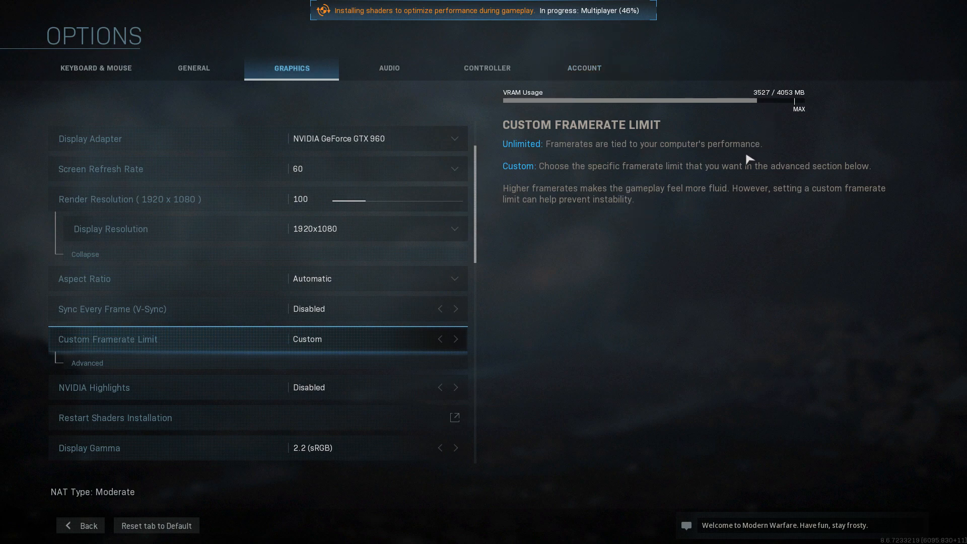
mouse_move(685, 322)
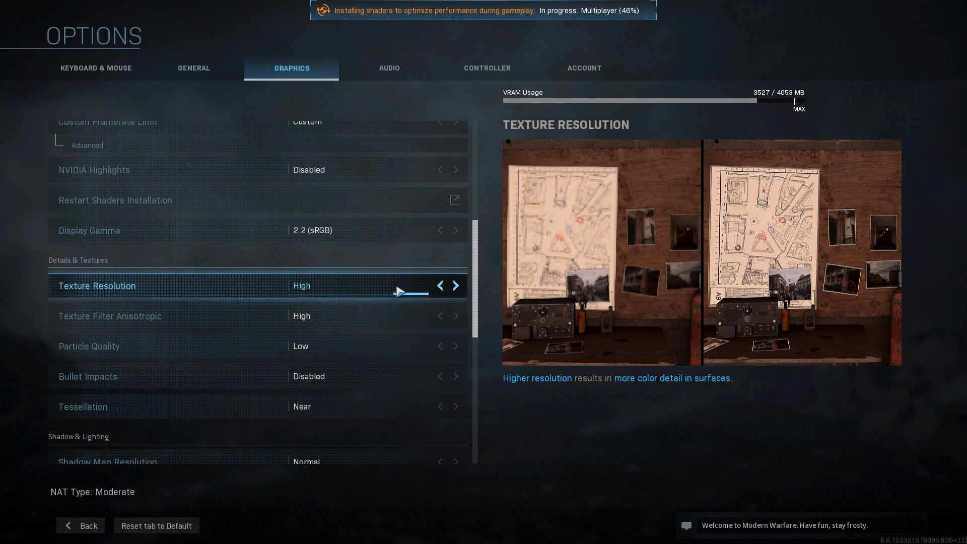
Change Texture Resolution from High to Normal using its arrows.
left_click(439, 285)
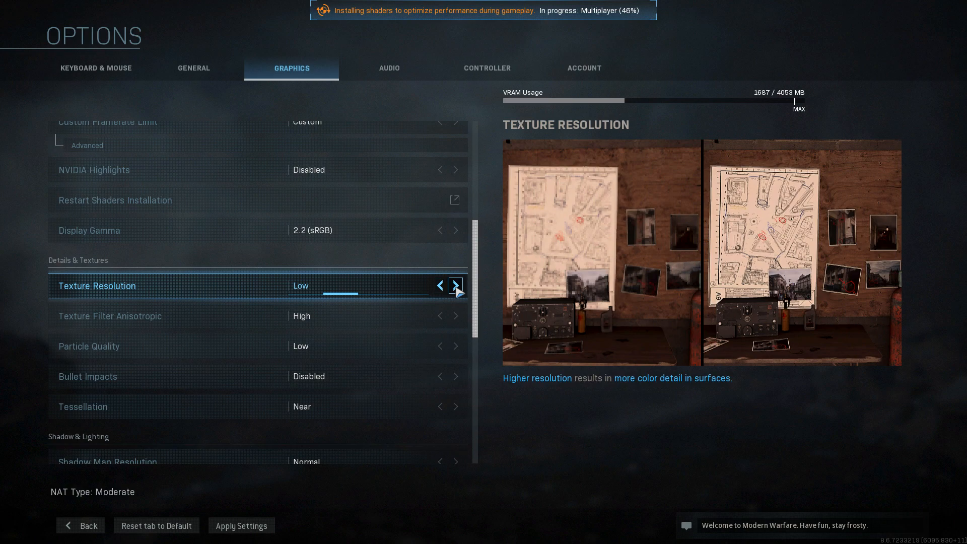
left_click(456, 285)
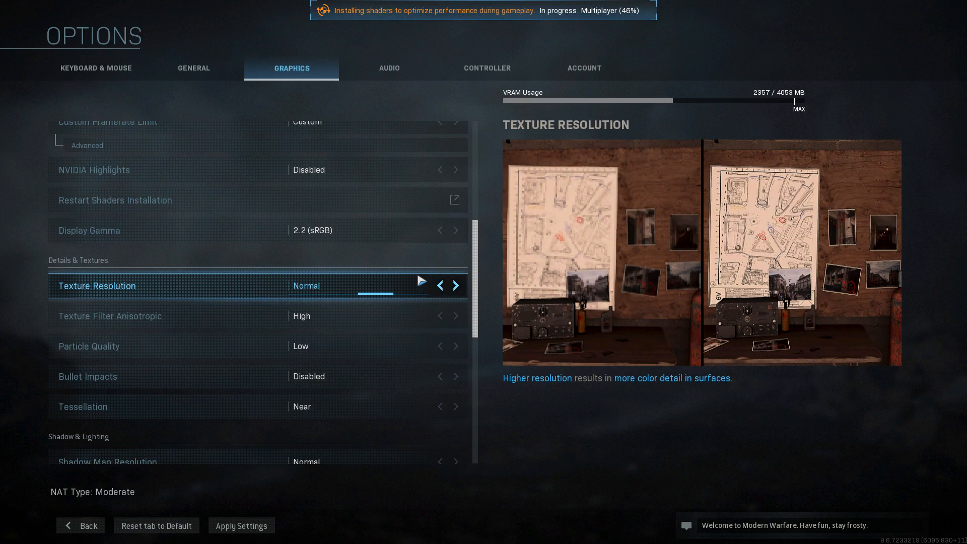
scroll("down", 3)
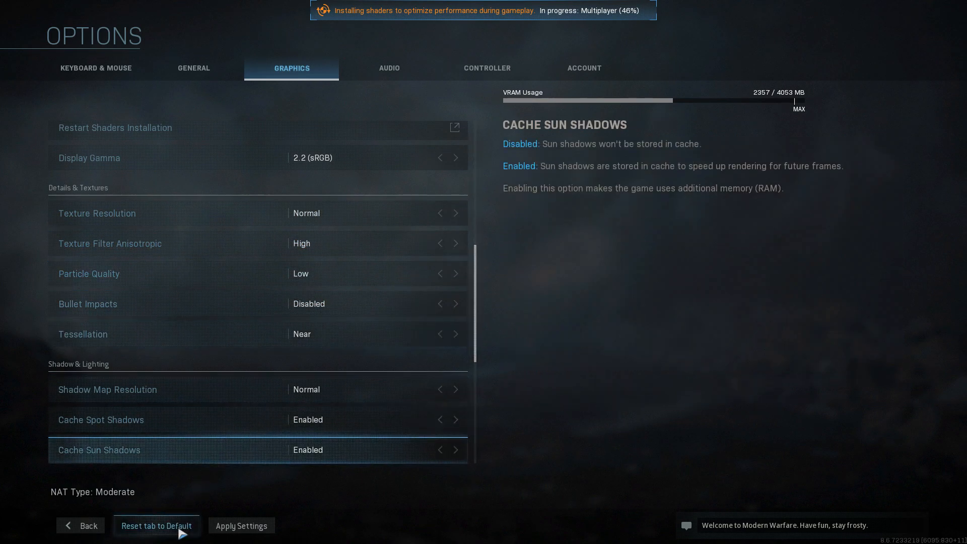
Reset the Modern Warfare graphics tab to defaults, confirming YES in the notice.
left_click(156, 525)
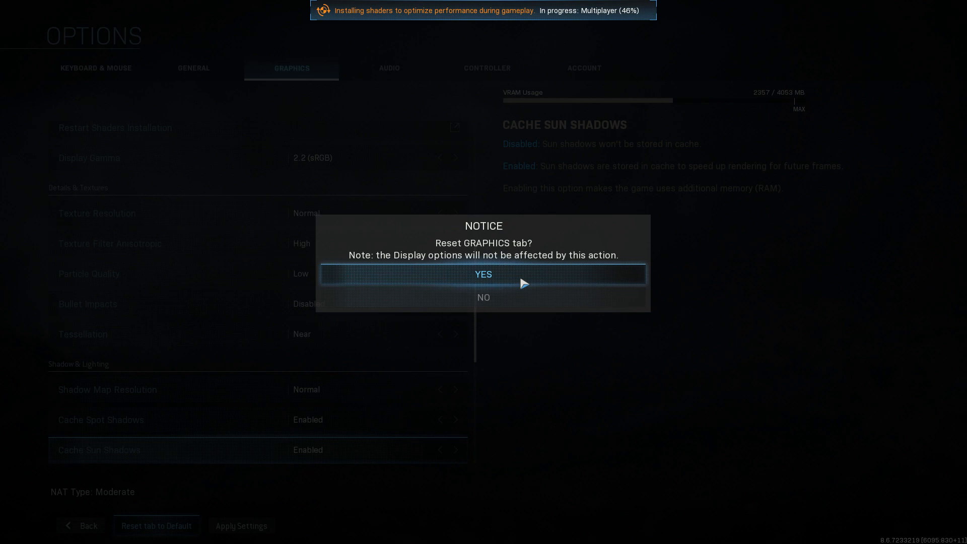
left_click(483, 274)
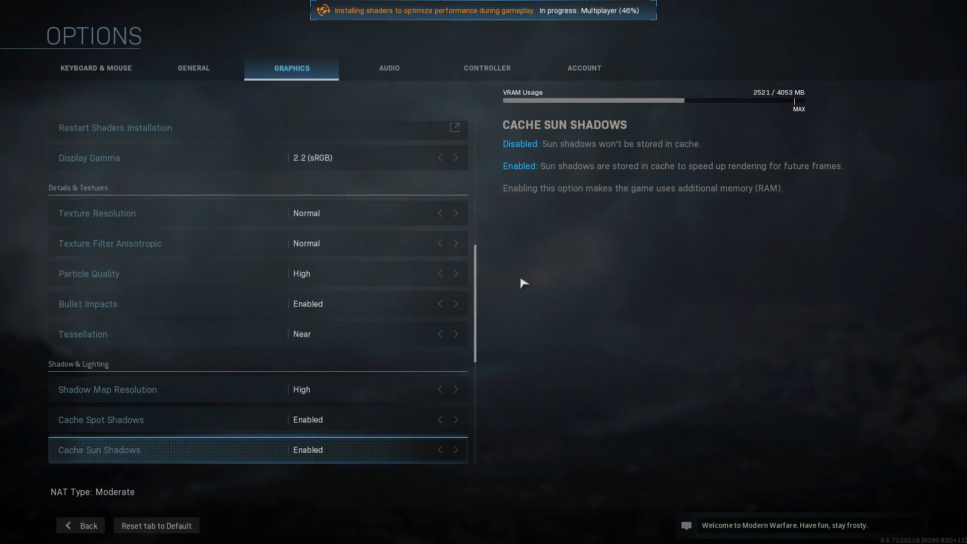